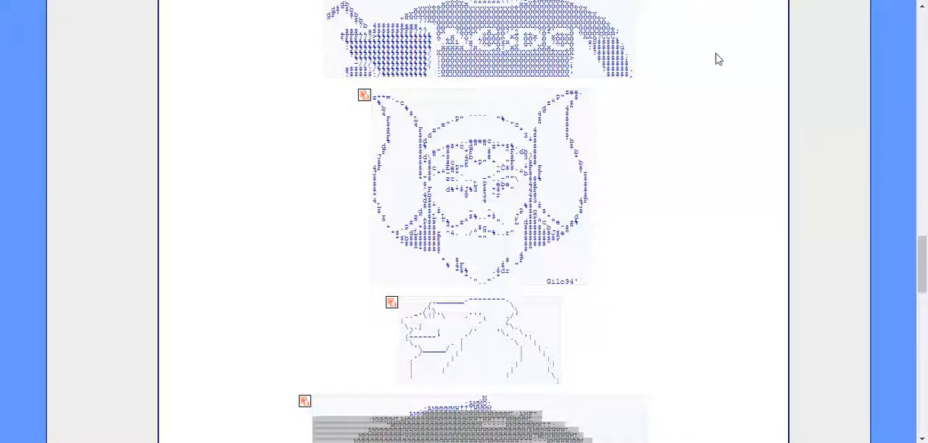
Run 'pip install pywhatkit' in PyCharm's terminal for the handwriting project
scroll("down", 3)
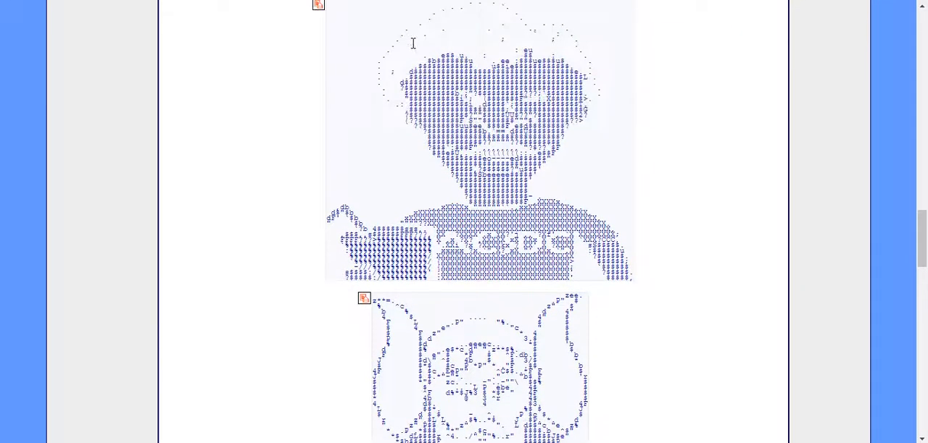
scroll("down", 3)
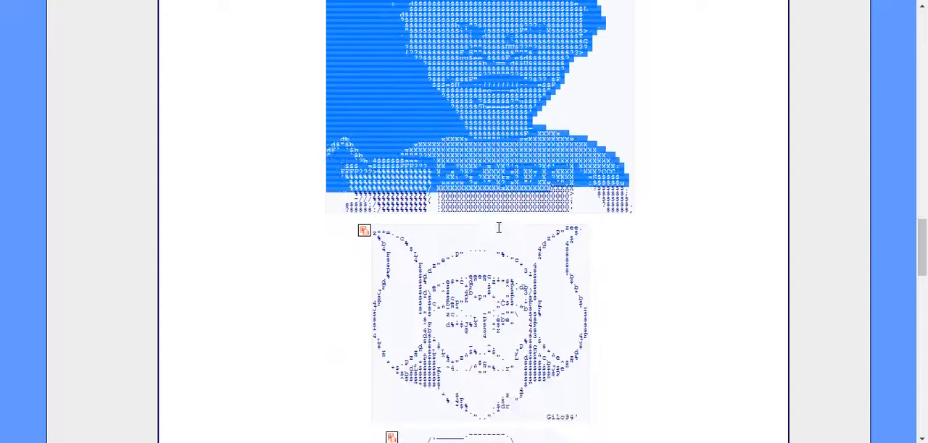
scroll("down", 3)
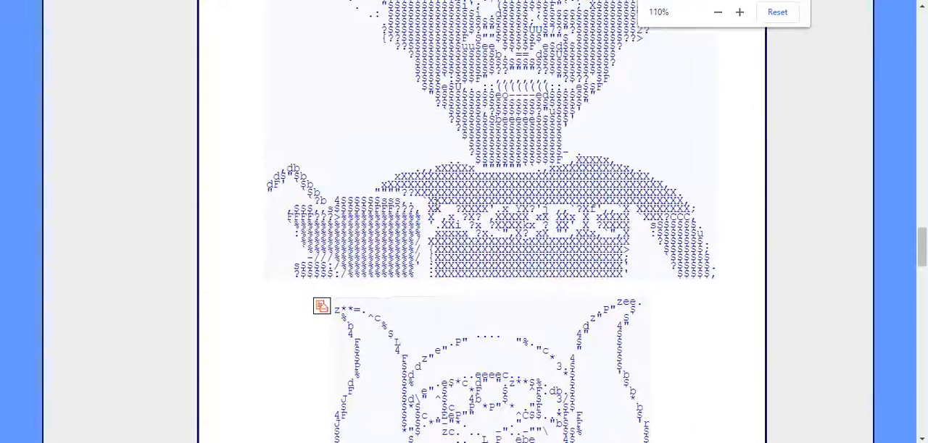
scroll("down", 3)
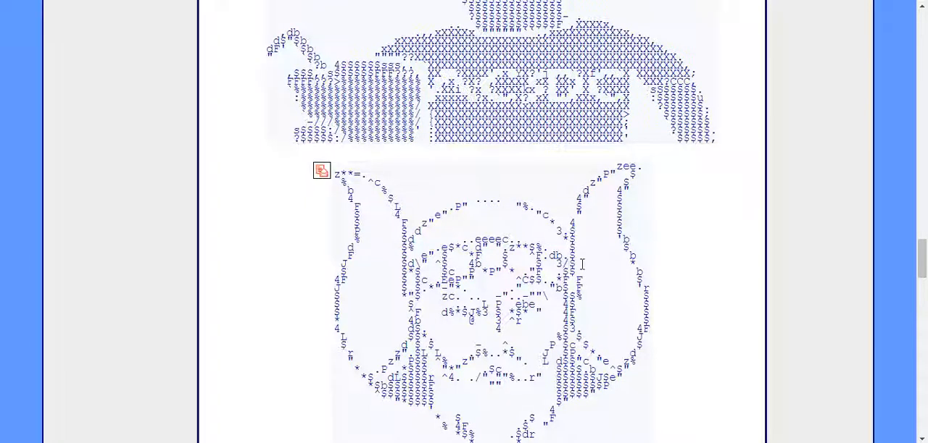
scroll("down", 3)
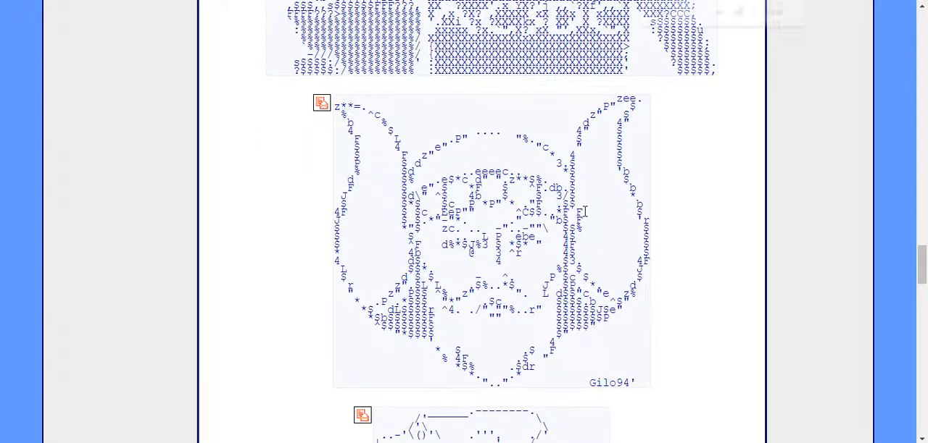
scroll("down", 3)
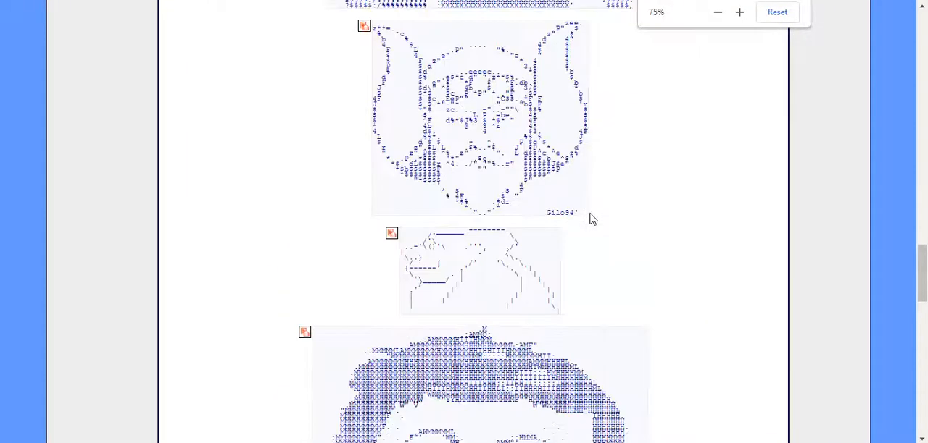
scroll("down", 3)
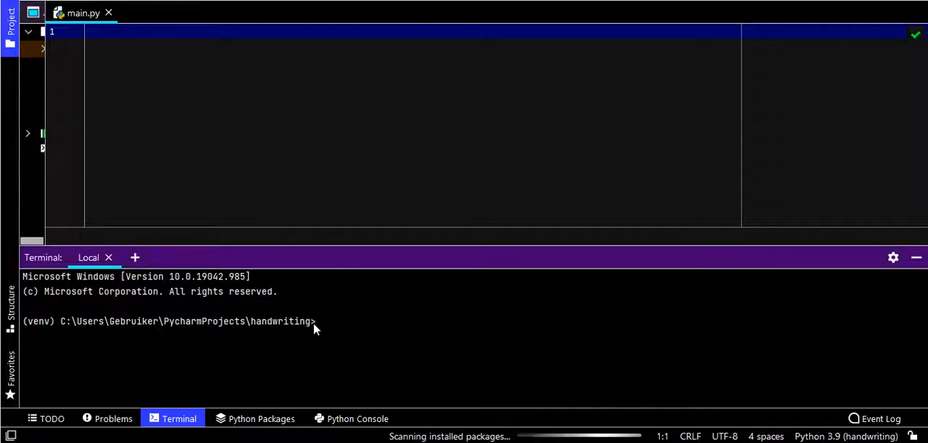
type("pip")
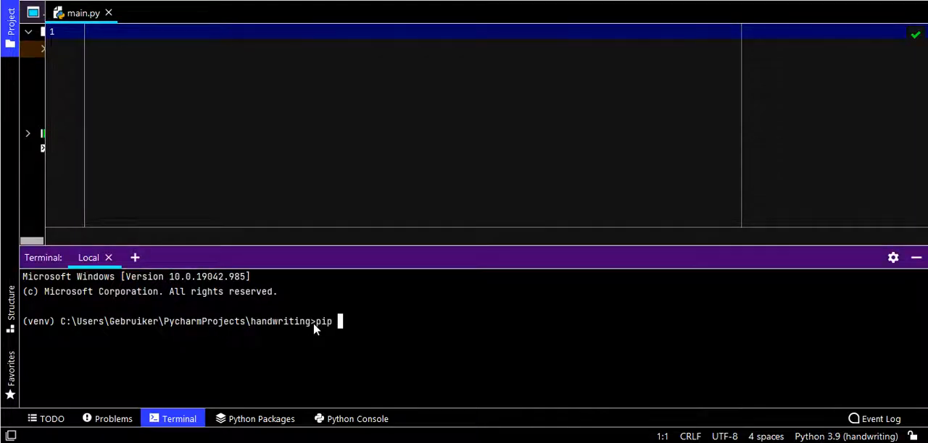
type("install")
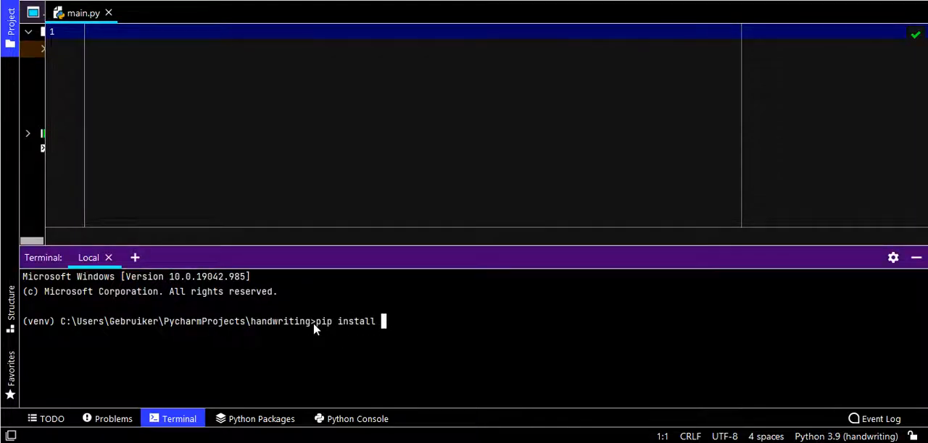
type("pywhatk")
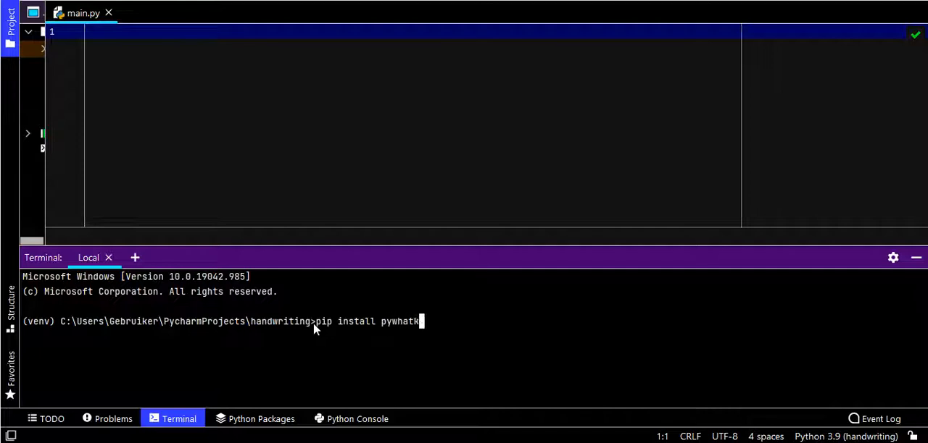
type("it")
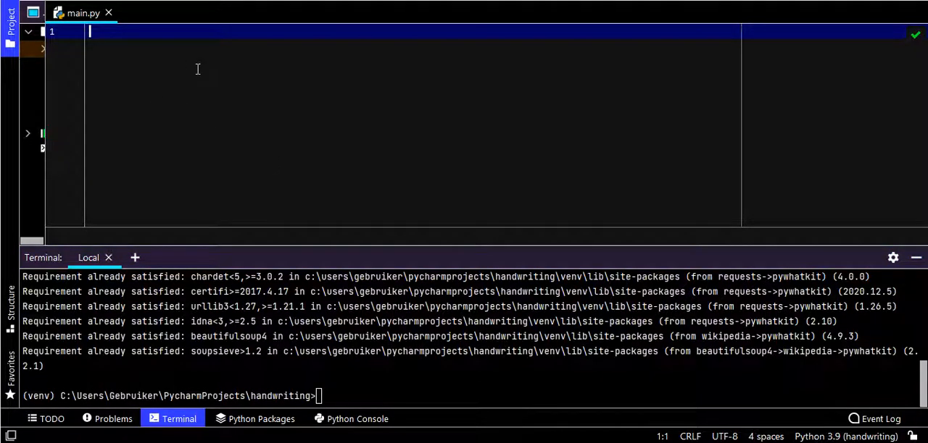
Write 'import pywhatkit', a blank line, then 'pywhatkit.image_to_ascii_art(' on line 3
type("import")
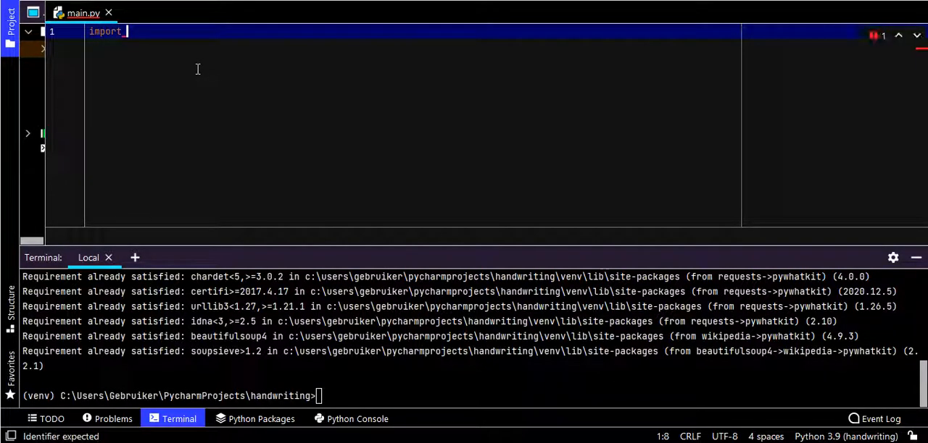
type("pywhatkit")
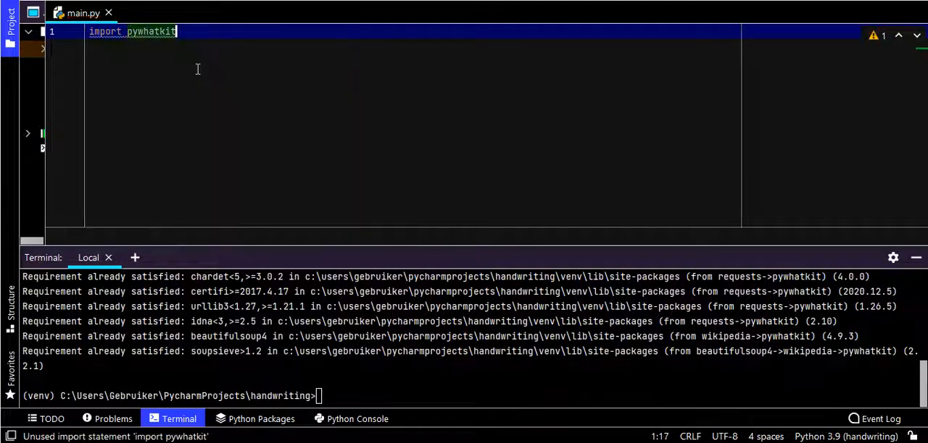
key("enter")
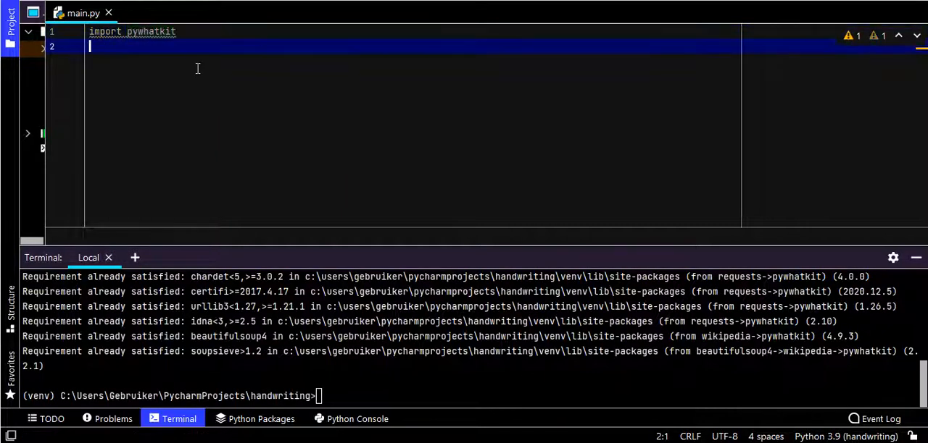
key("enter")
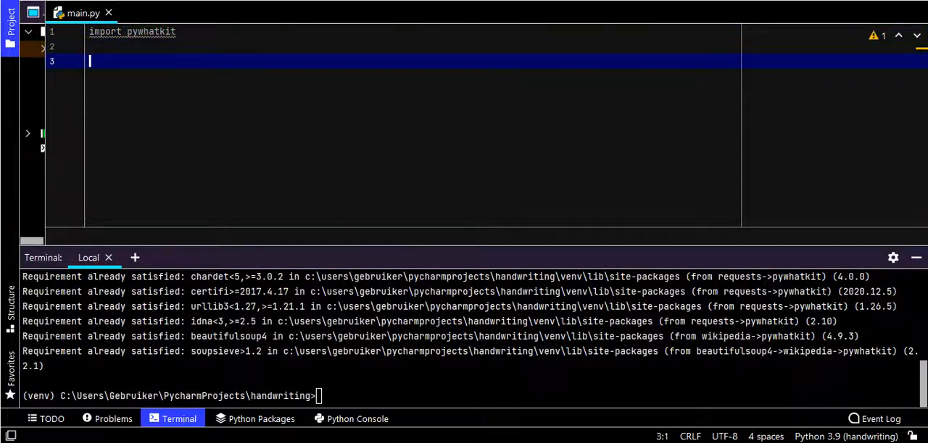
type("pywhatkit.image_to_ascii_art")
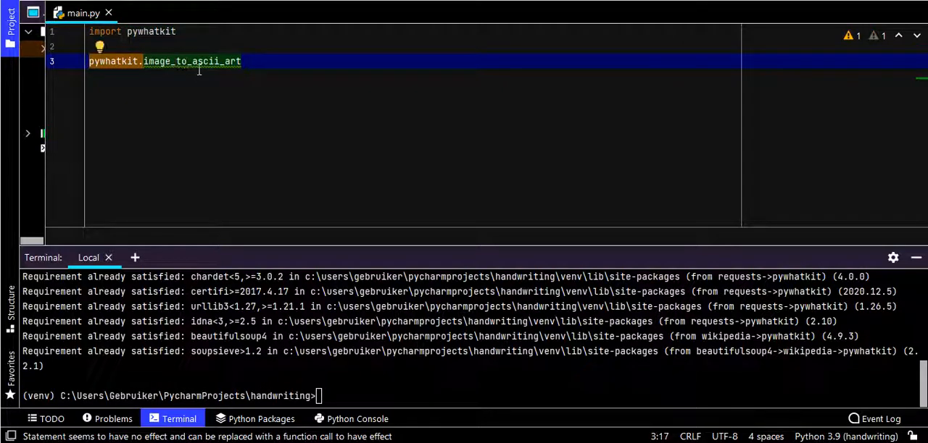
left_click(241, 61)
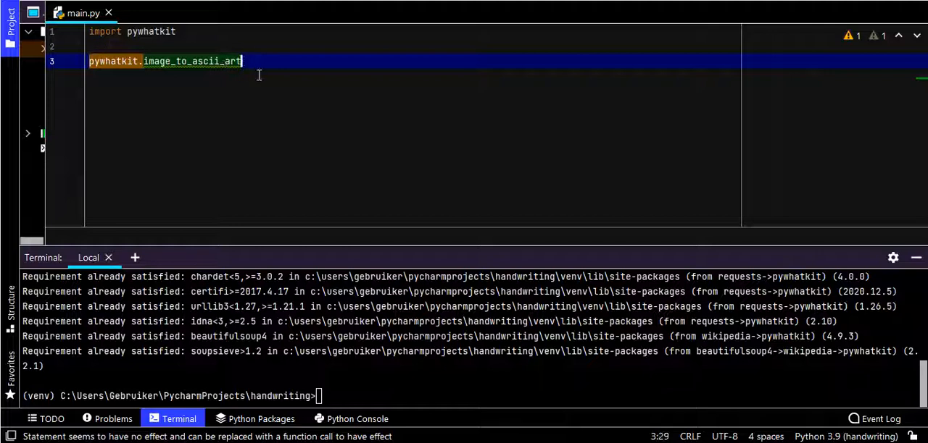
type("(")
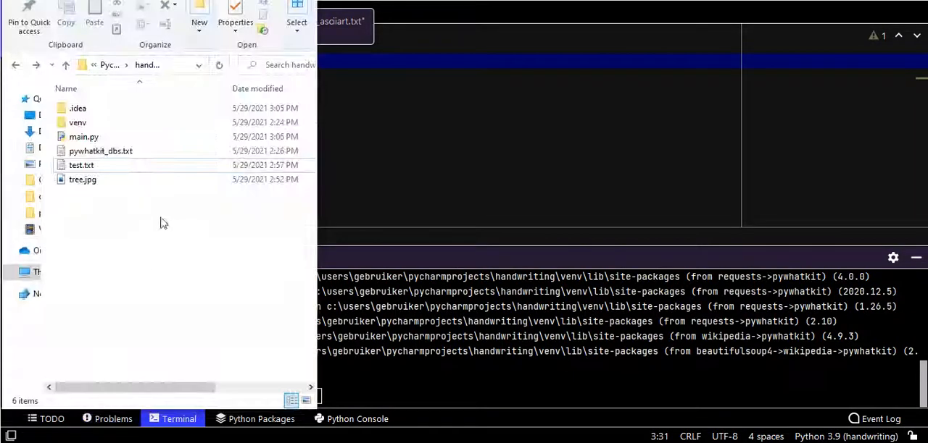
left_click(83, 179)
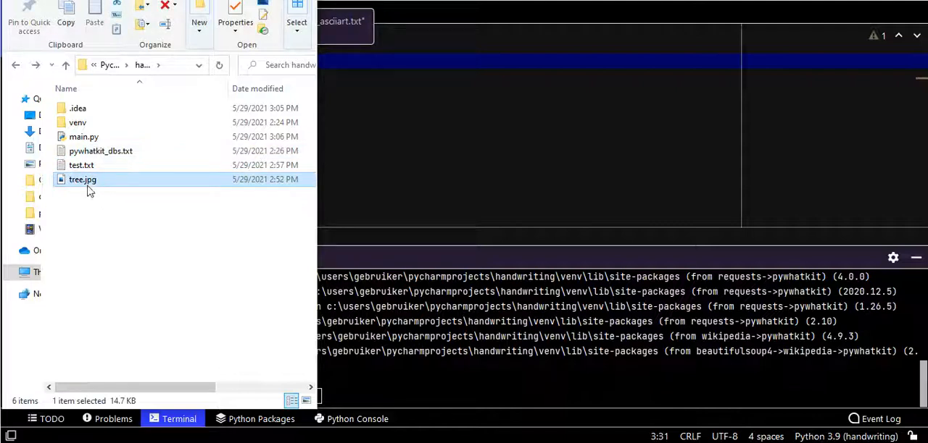
mouse_move(82, 179)
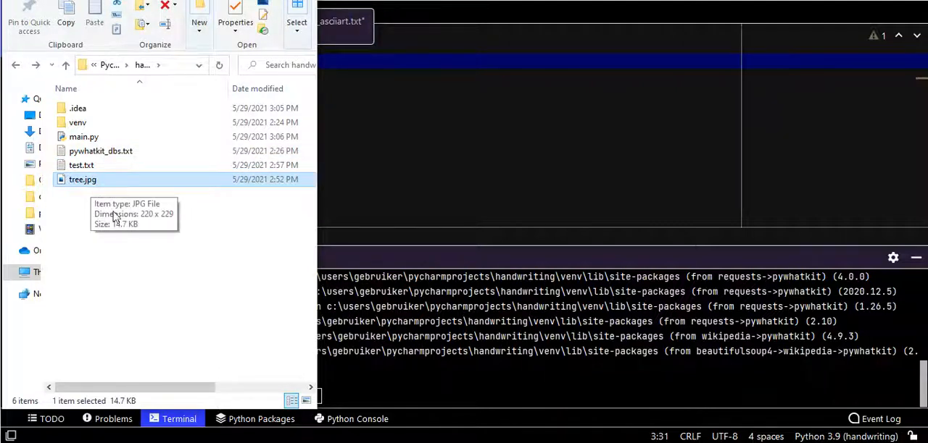
mouse_move(98, 186)
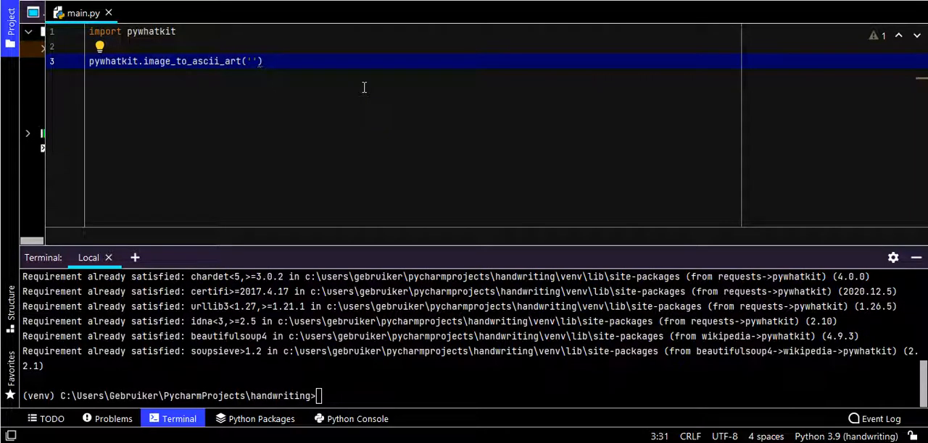
Fill the image_to_ascii_art call with 'tree.jpg' and 'tree.txt' as arguments
type("tree.jpg',")
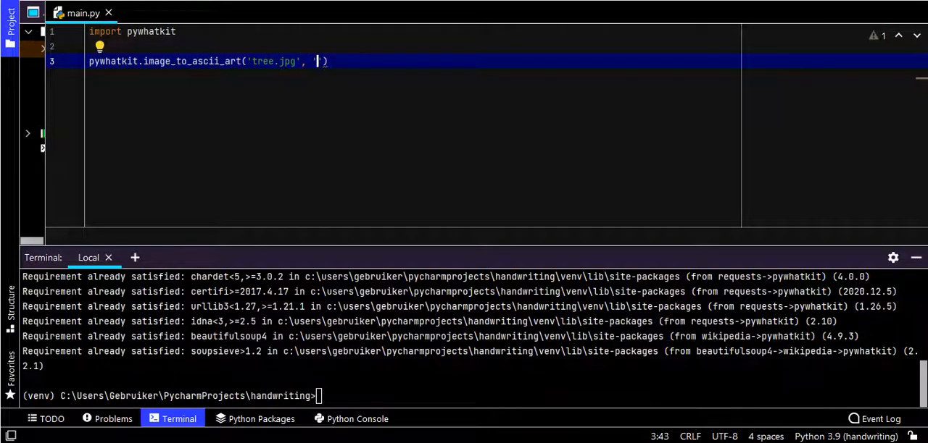
type("'tree.")
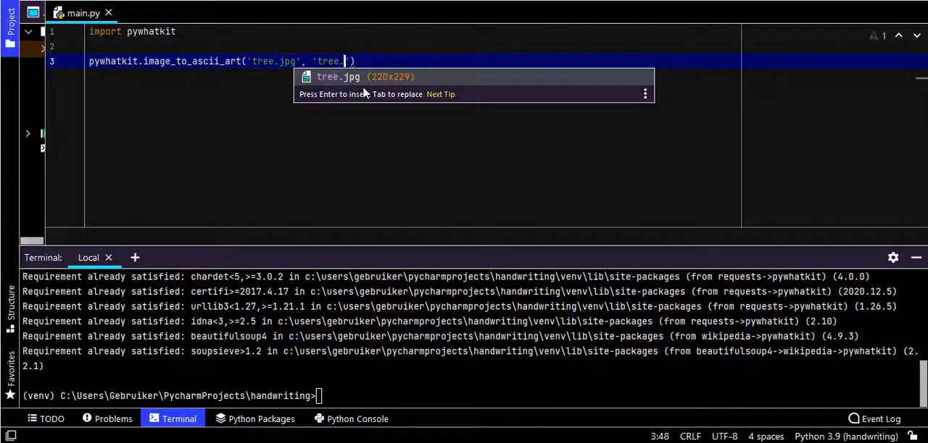
type(".")
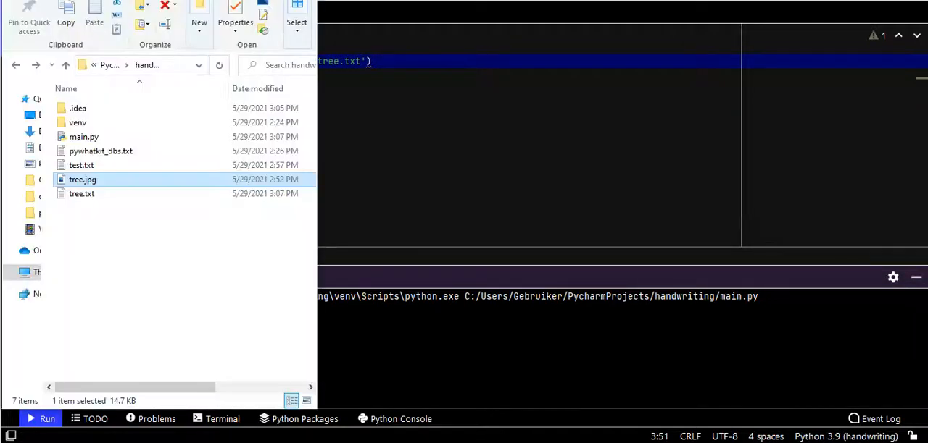
Open tree.txt in Notepad to view the tree ASCII art
left_click(82, 193)
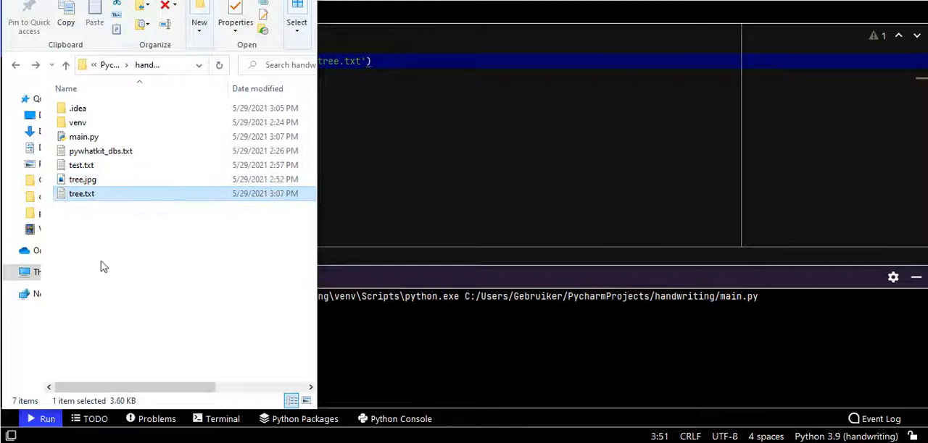
double_click(82, 193)
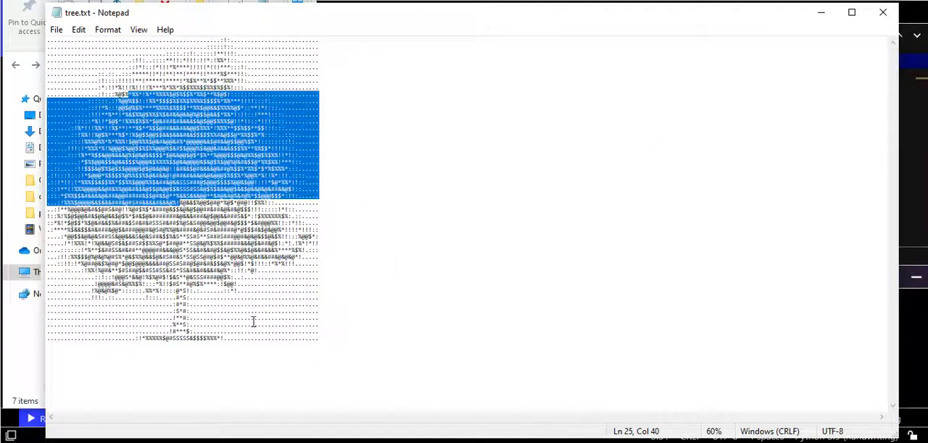
mouse_move(41, 371)
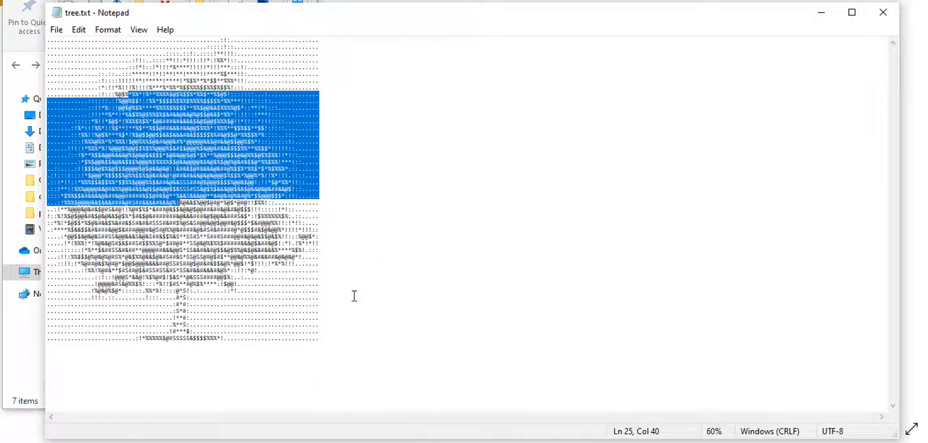
left_click(232, 338)
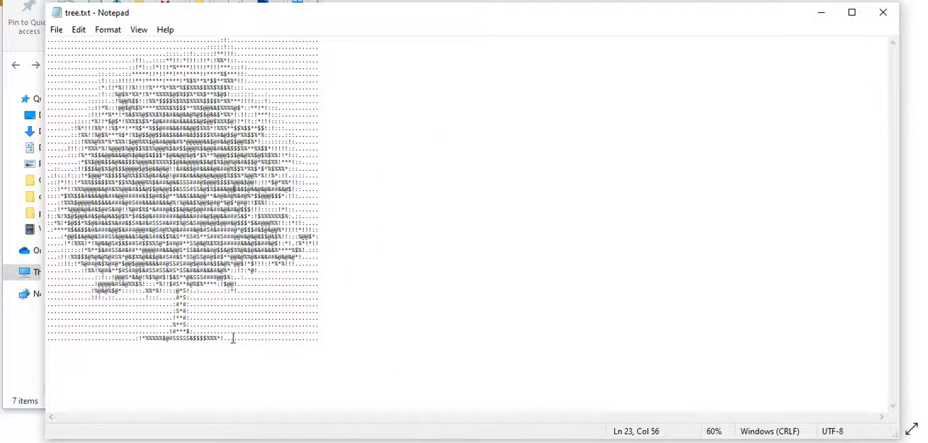
key("ctrl+a")
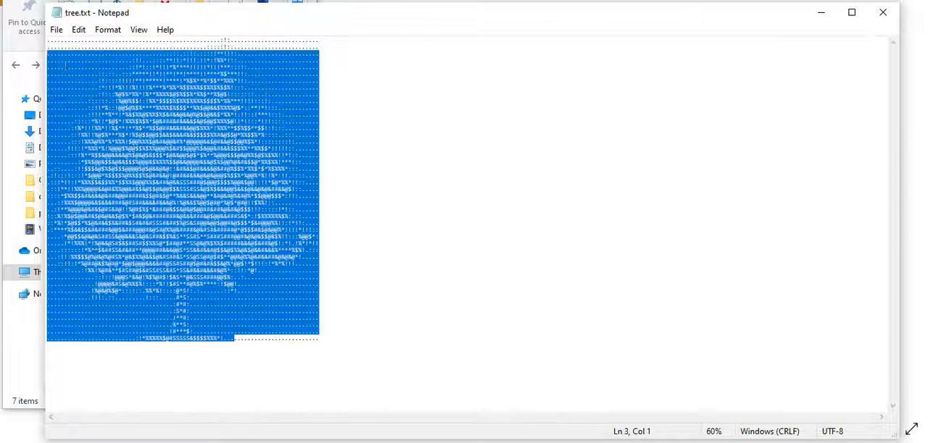